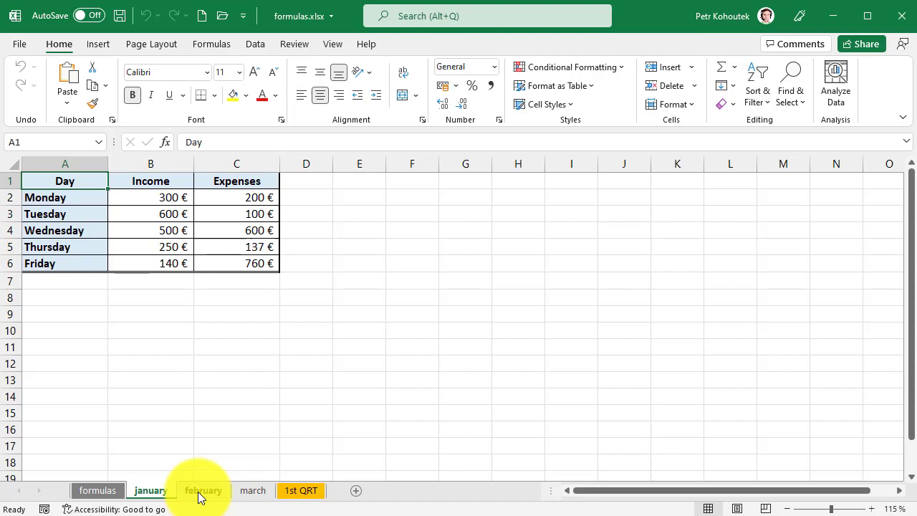
# Compare the February and March figures, then switch to the blank 1st QRT sheet
pyautogui.click(204, 490)
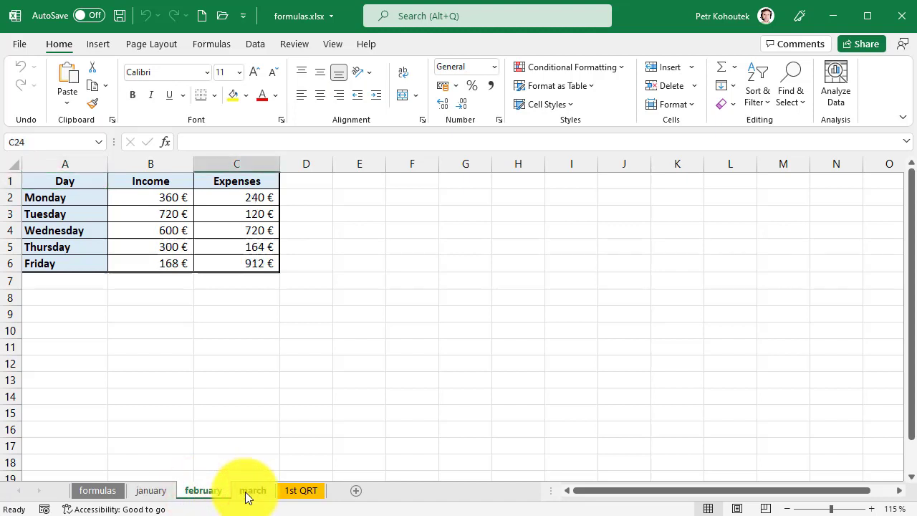
pyautogui.click(252, 490)
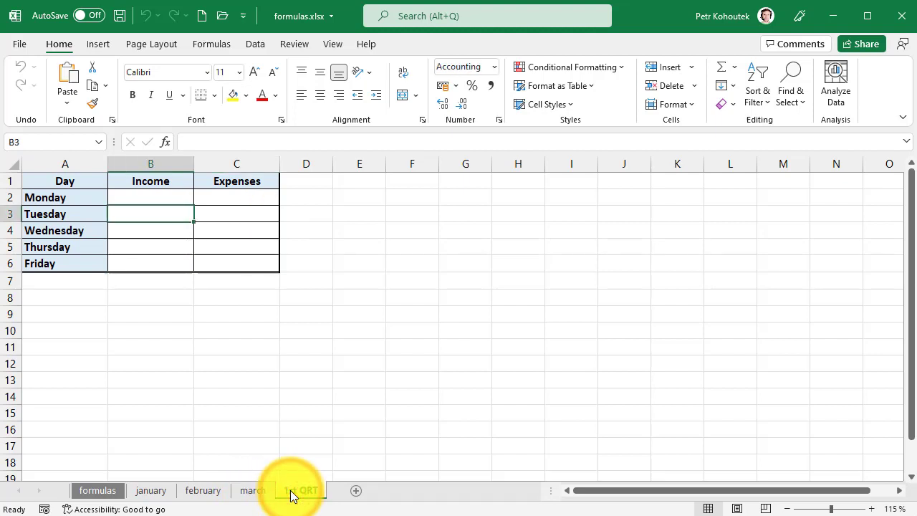
pyautogui.click(300, 490)
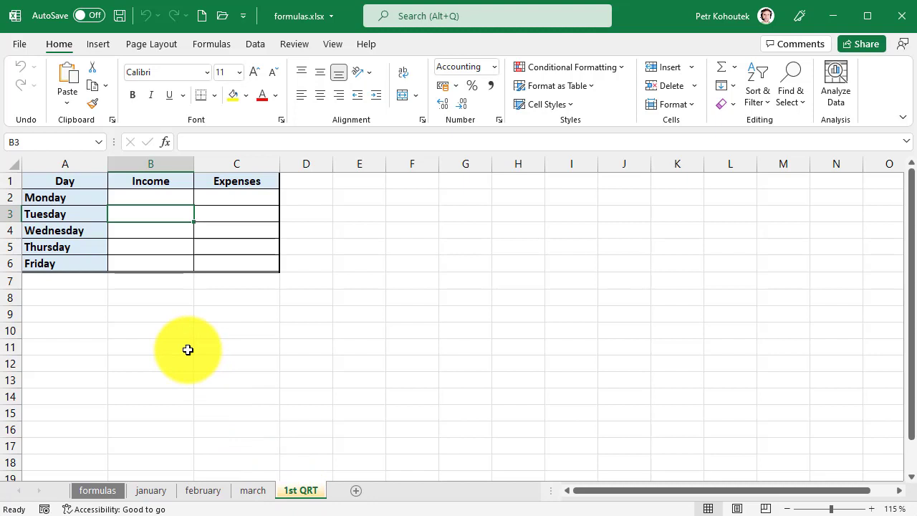
pyautogui.moveTo(185, 349)
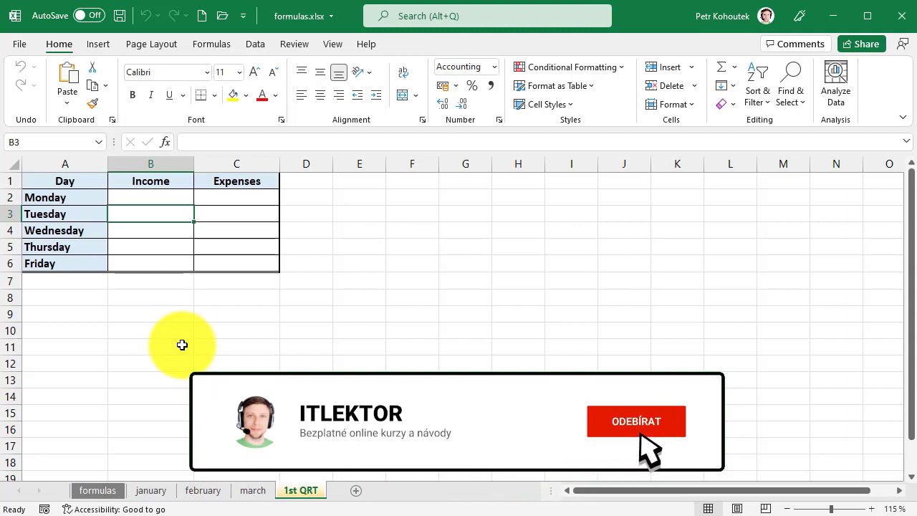
pyautogui.click(636, 421)
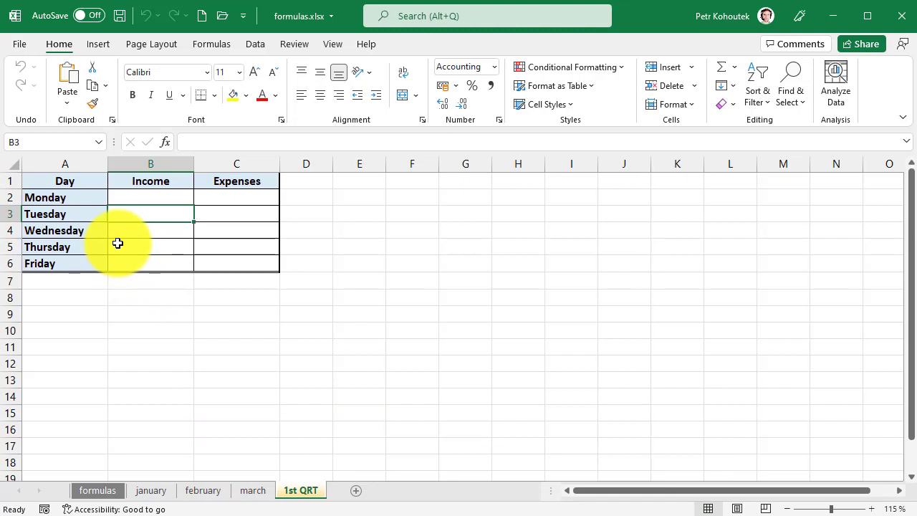
# Enter =january!B2+february!B2+march!B2 in the 1st QRT Monday income cell B2
pyautogui.click(128, 197)
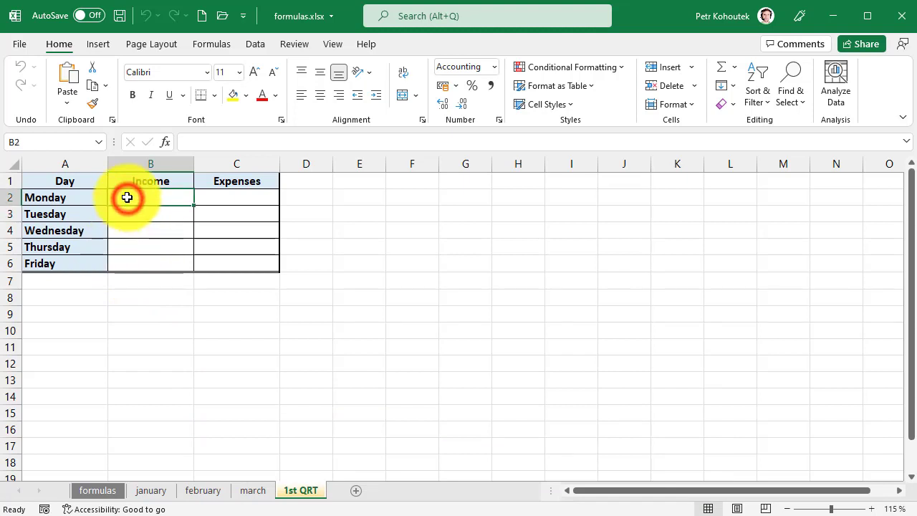
pyautogui.write('=')
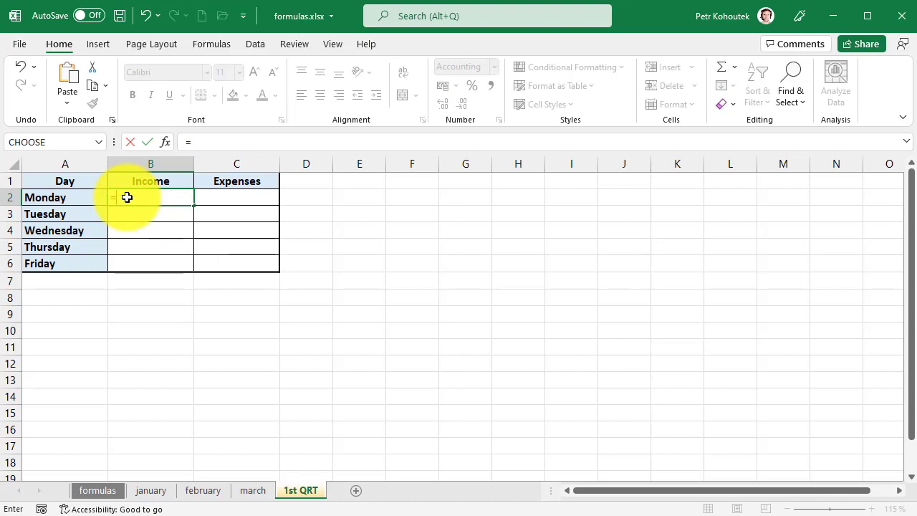
pyautogui.moveTo(148, 349)
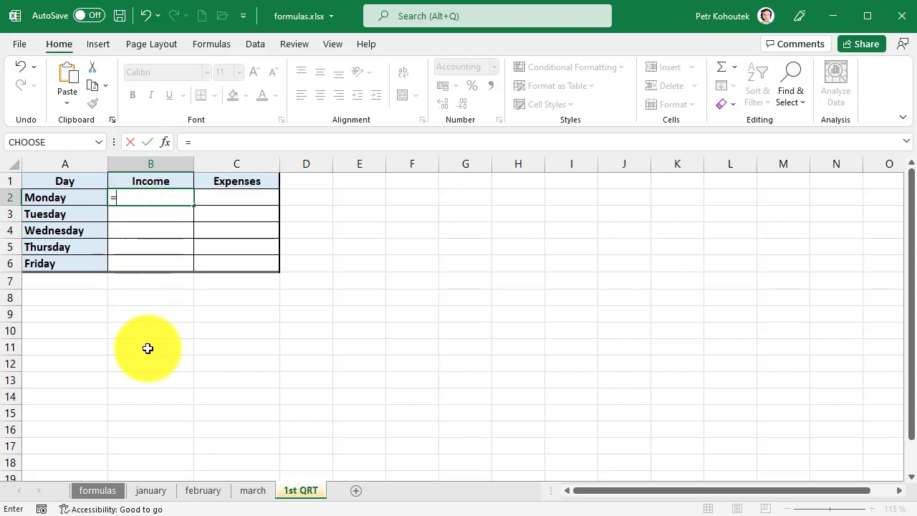
pyautogui.click(151, 490)
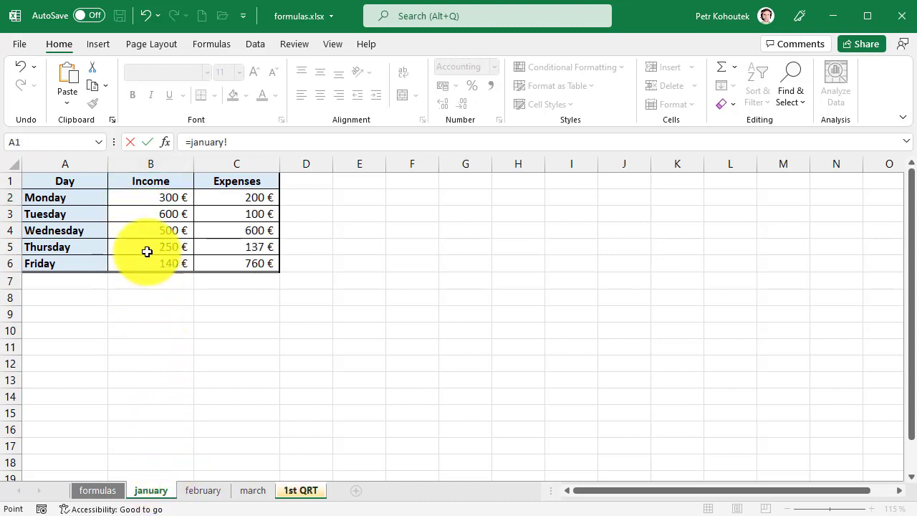
pyautogui.click(151, 197)
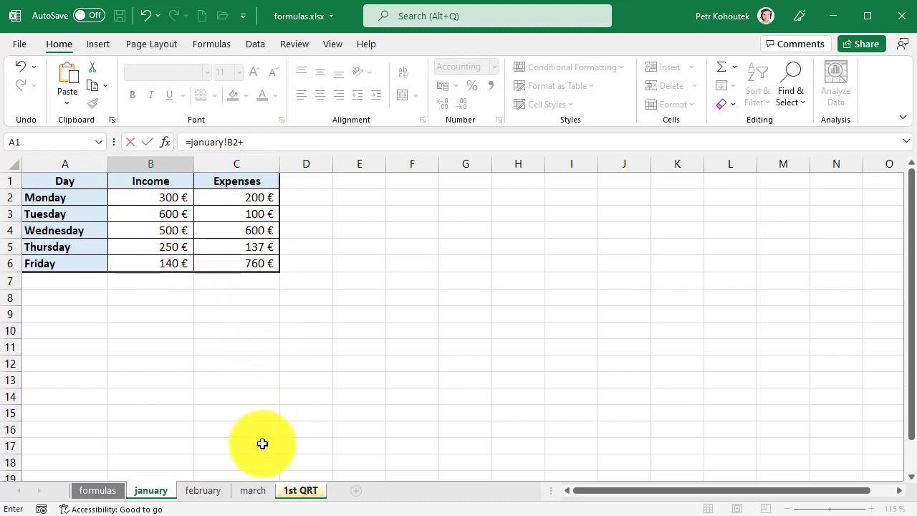
pyautogui.click(202, 490)
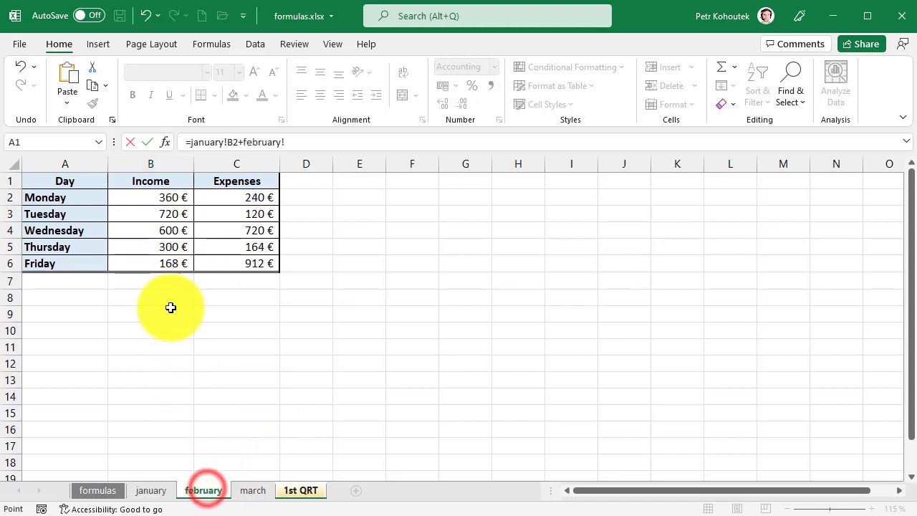
pyautogui.click(150, 197)
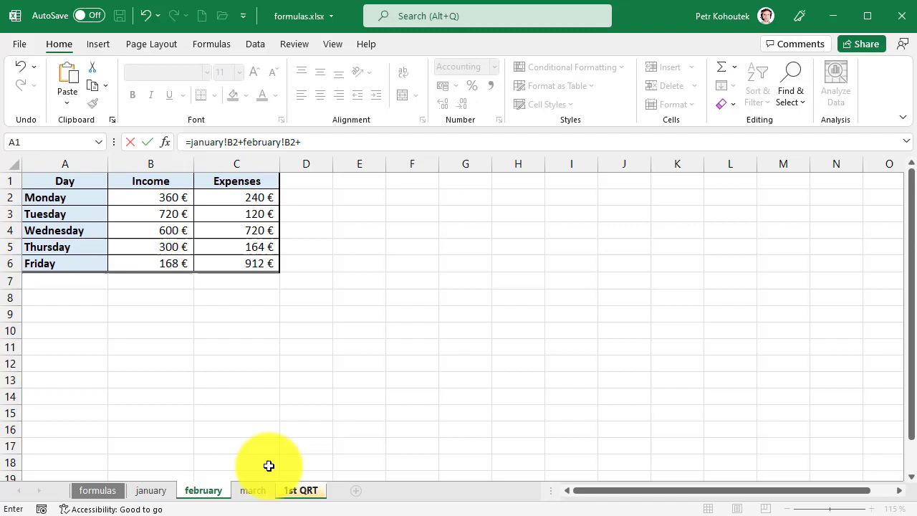
pyautogui.click(252, 490)
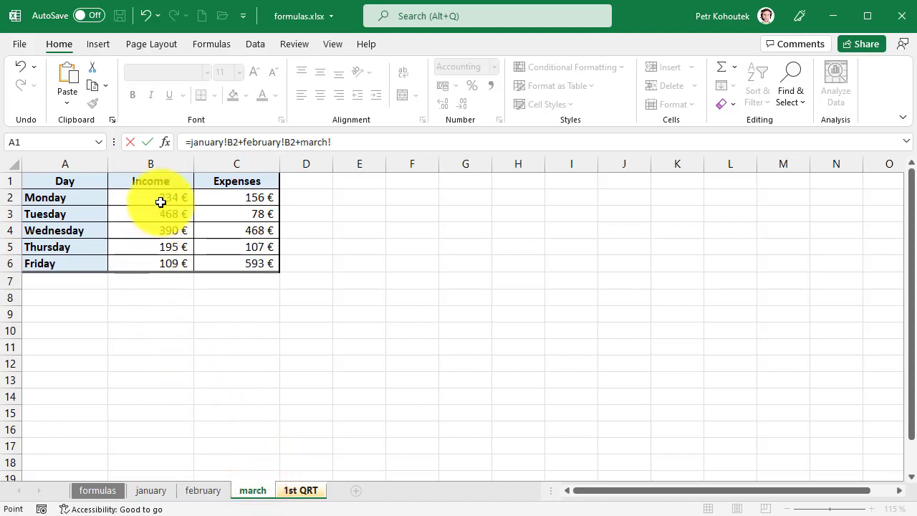
pyautogui.click(149, 197)
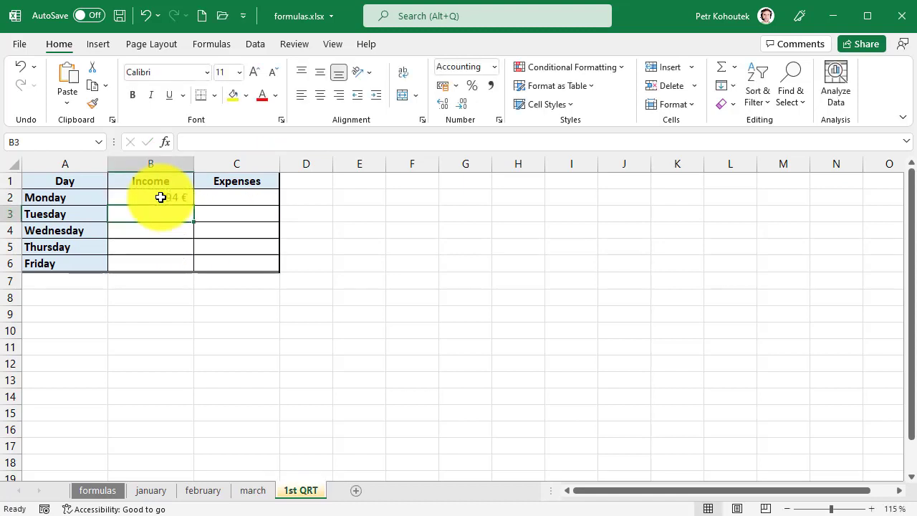
# Copy the B2 income formula down to B6 with Fill Without Formatting to keep borders
pyautogui.click(150, 197)
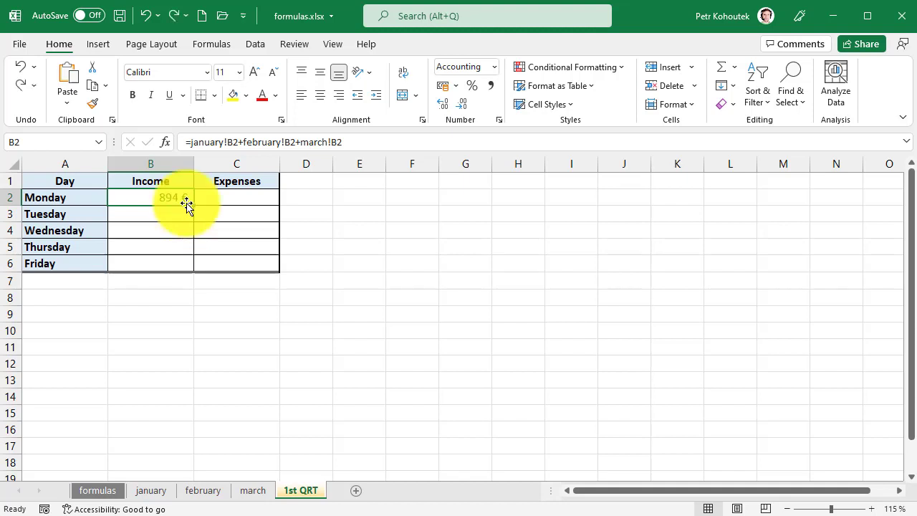
pyautogui.moveTo(186, 197); pyautogui.dragTo(182, 269)
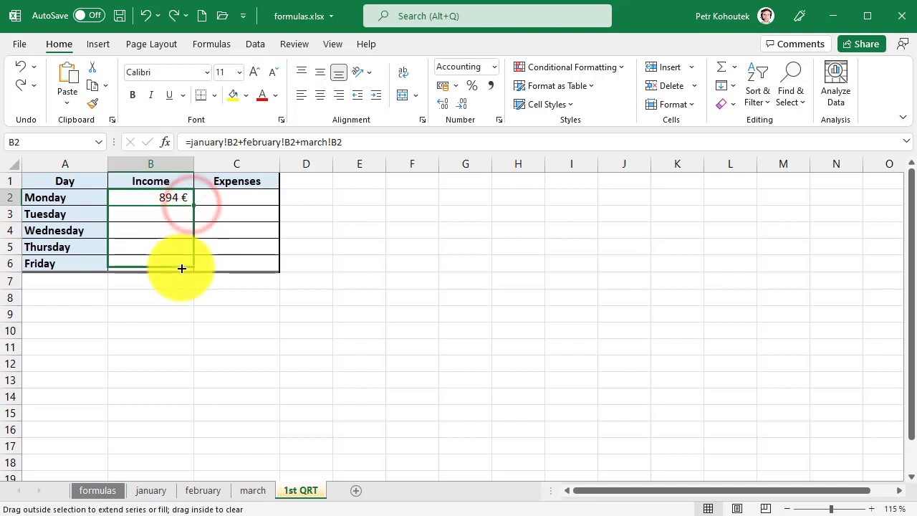
pyautogui.moveTo(181, 197); pyautogui.dragTo(181, 263)
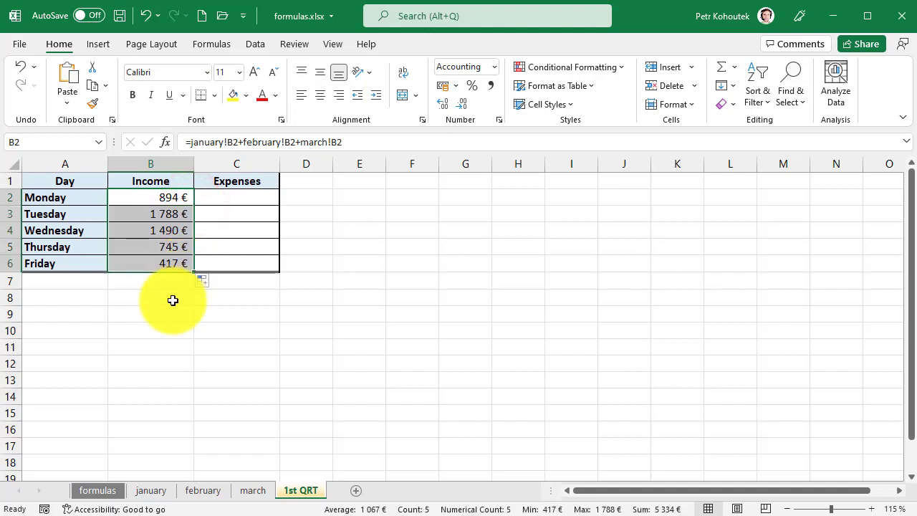
pyautogui.click(170, 331)
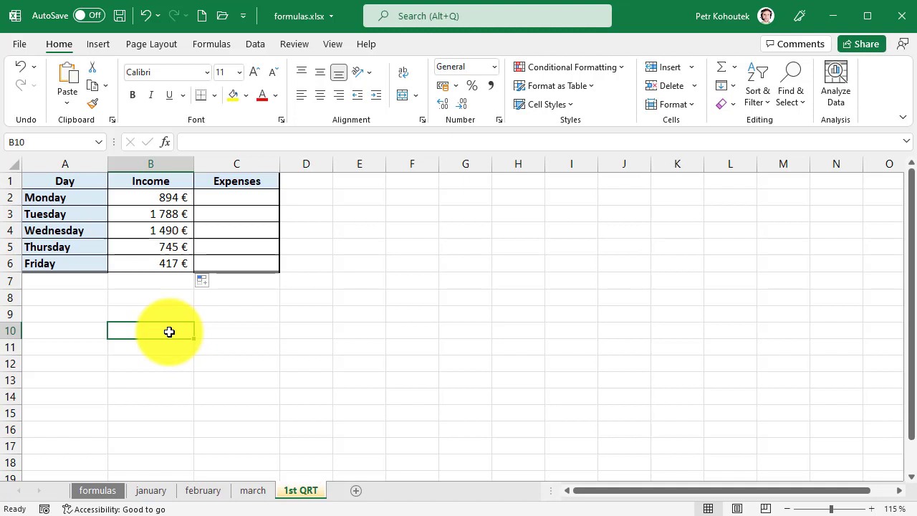
pyautogui.moveTo(197, 272)
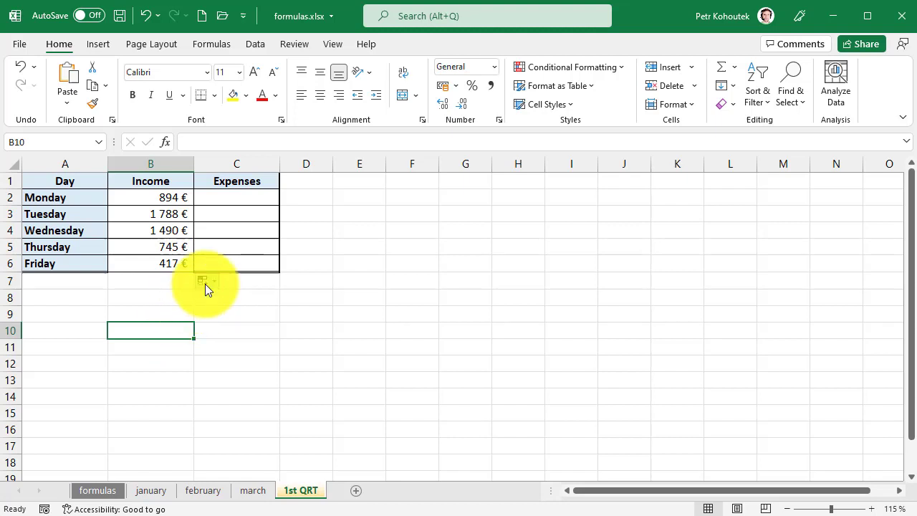
pyautogui.click(207, 281)
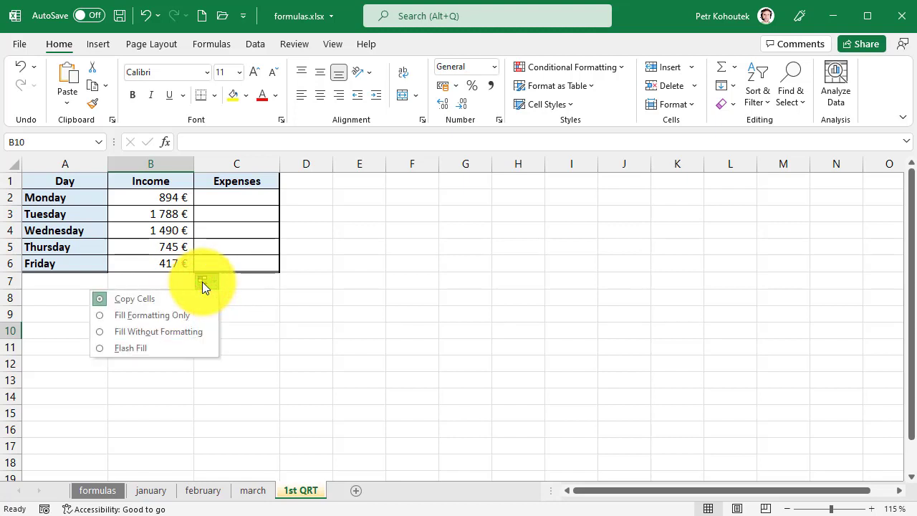
pyautogui.moveTo(190, 315)
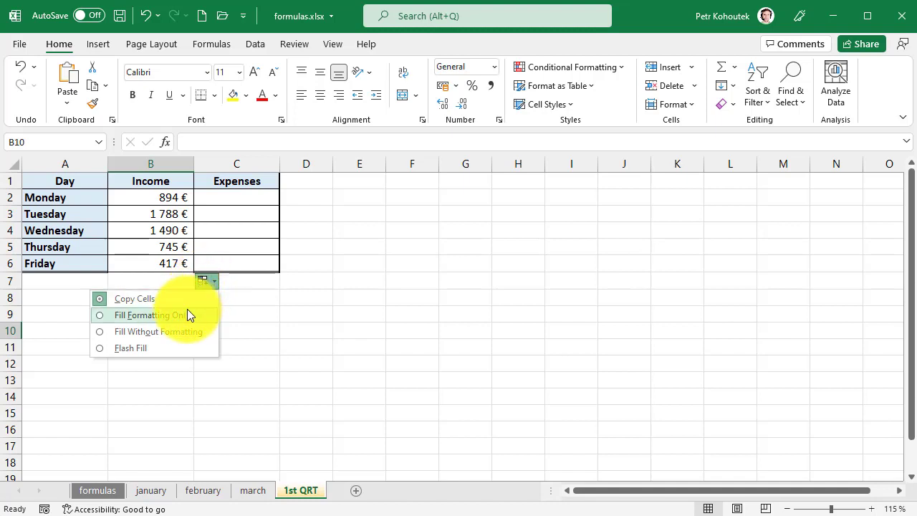
pyautogui.moveTo(178, 331)
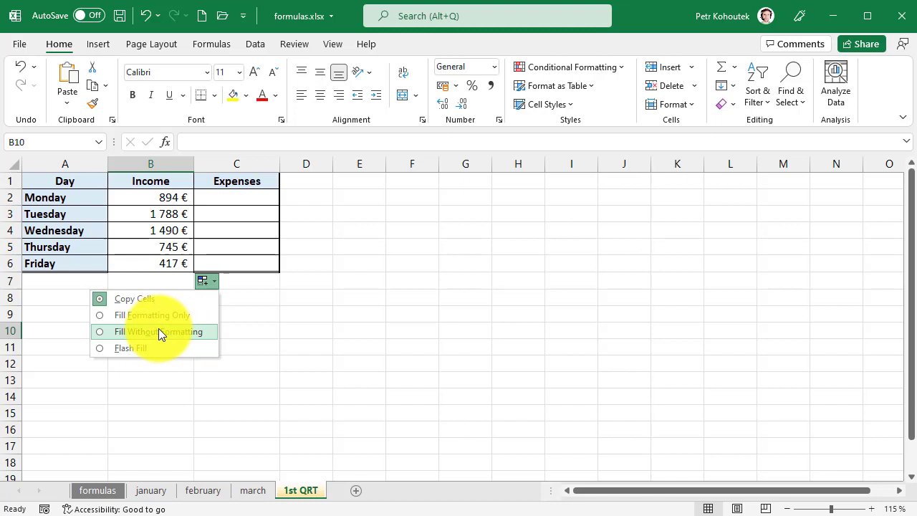
pyautogui.click(158, 331)
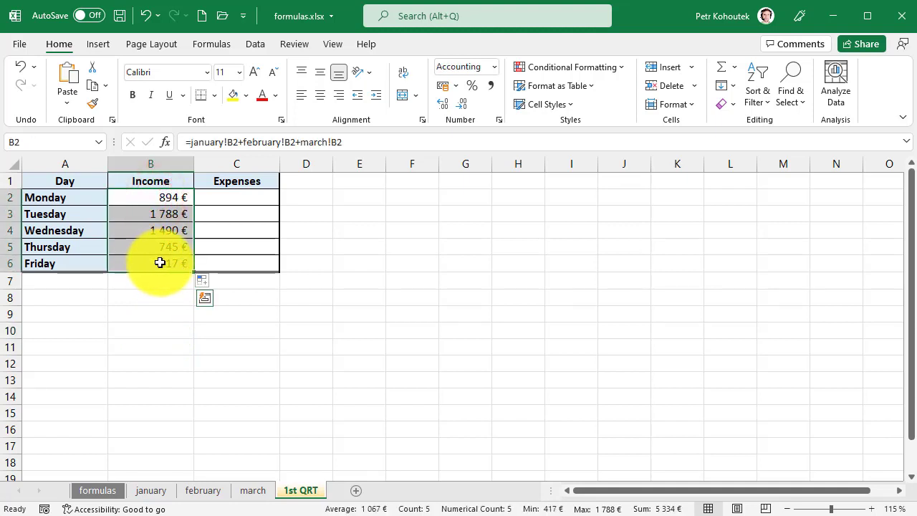
pyautogui.moveTo(194, 271)
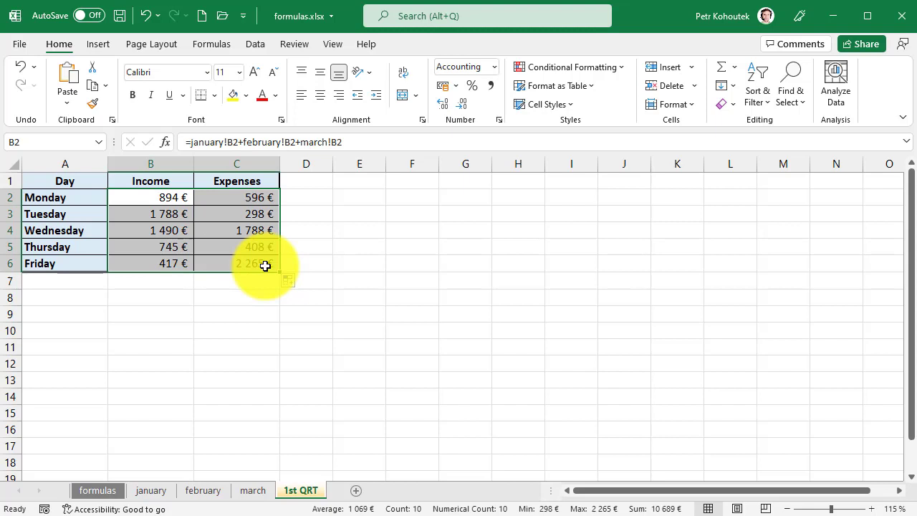
# Apply Fill Without Formatting to the copied Expenses totals in column C
pyautogui.click(284, 279)
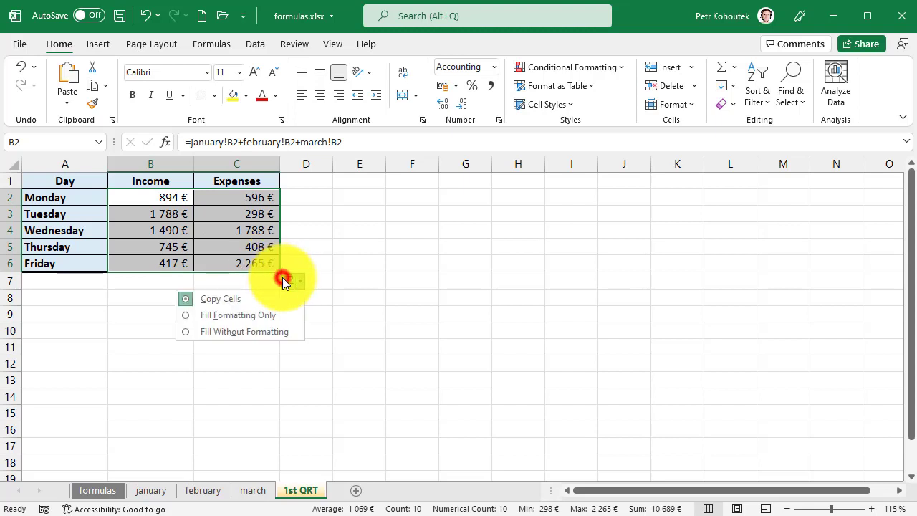
pyautogui.moveTo(244, 331)
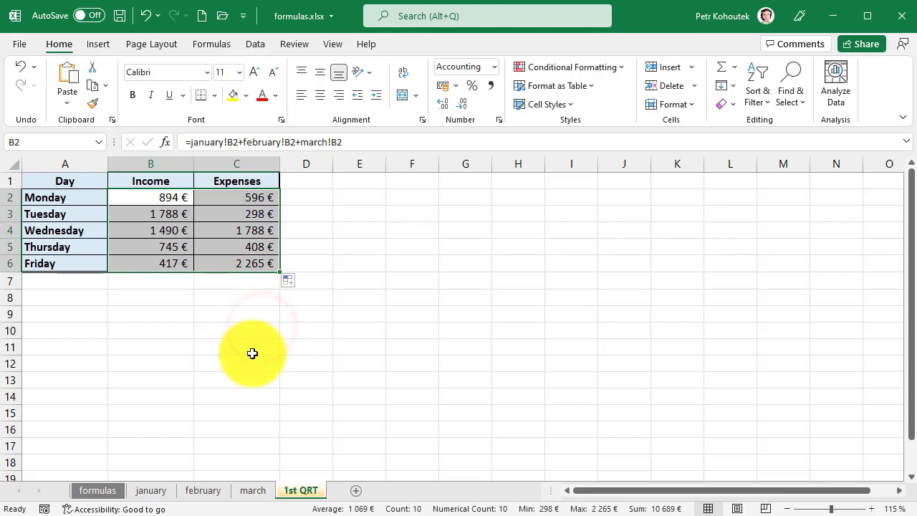
pyautogui.click(236, 347)
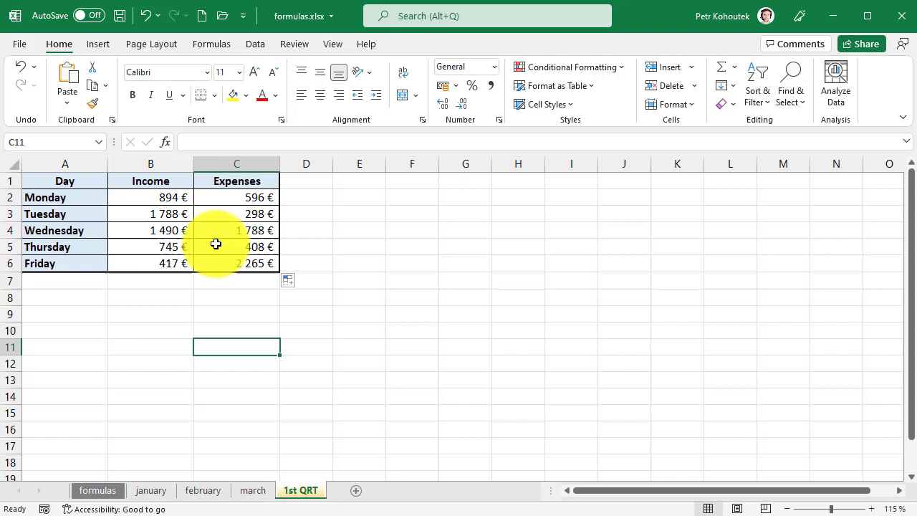
pyautogui.click(236, 214)
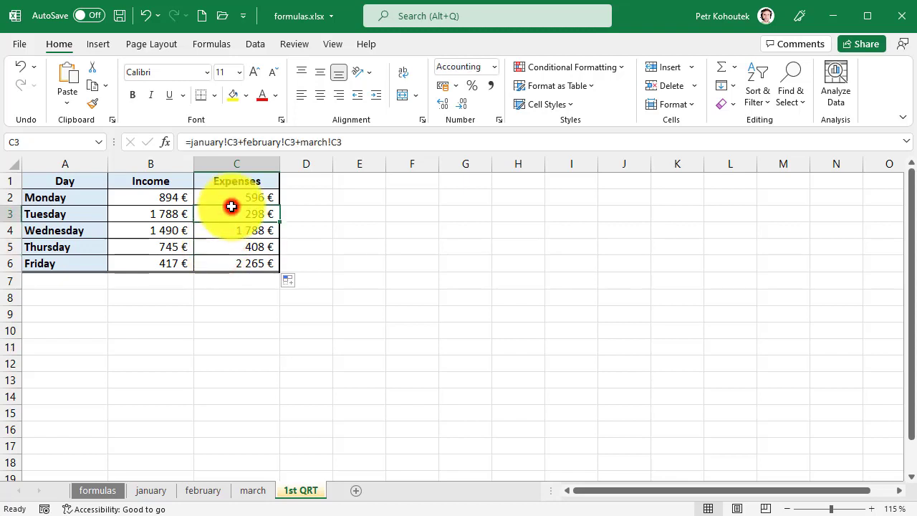
pyautogui.click(151, 246)
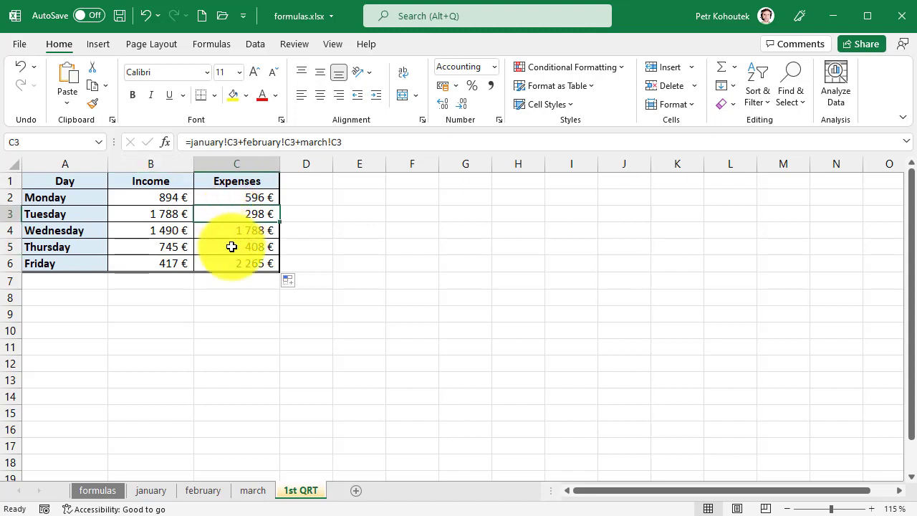
pyautogui.click(237, 246)
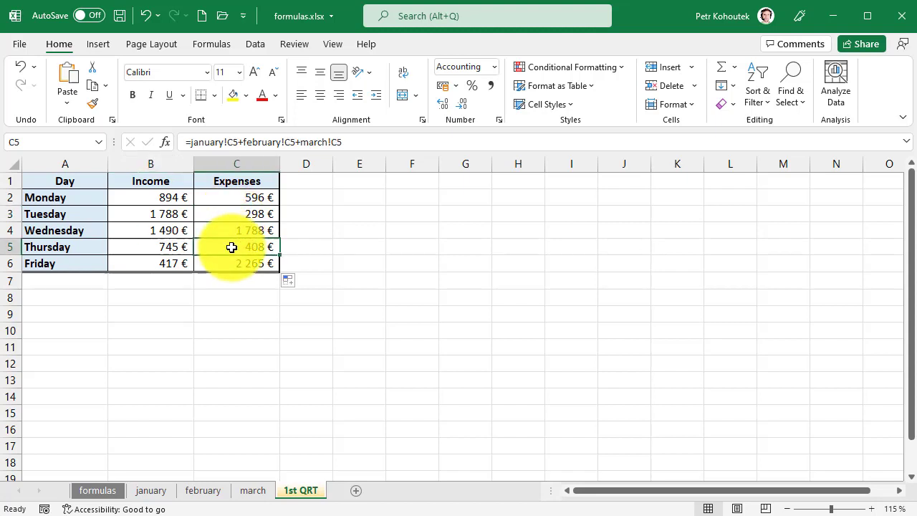
pyautogui.click(236, 213)
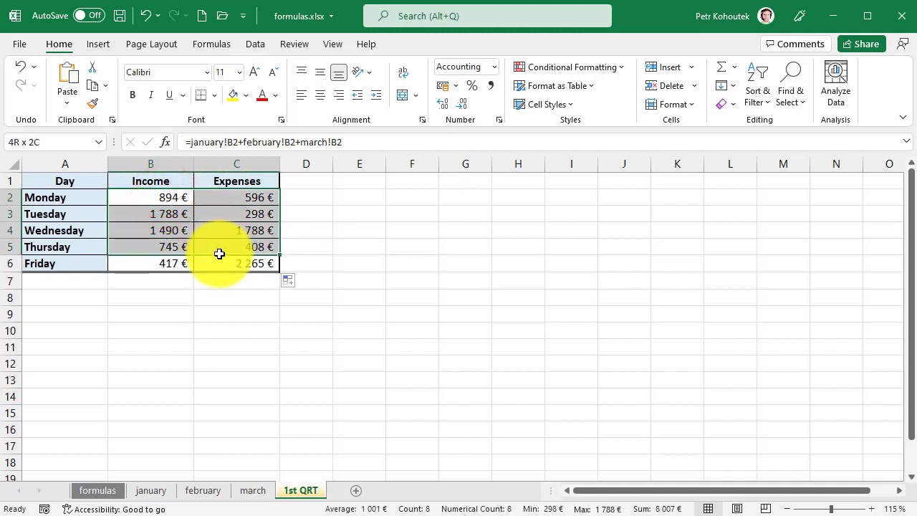
# Clear the totals and enter =SUM(january:march!B2) in B2, showing 894 €
pyautogui.press('Delete')
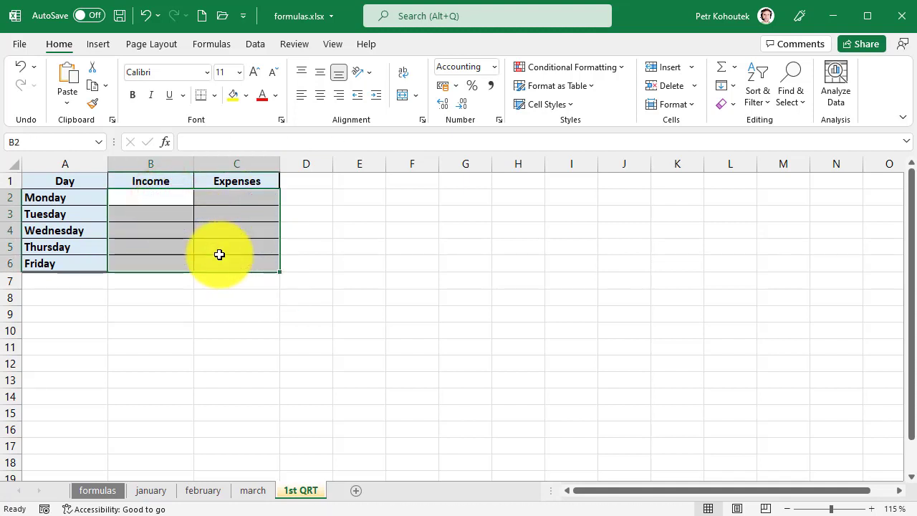
pyautogui.click(151, 197)
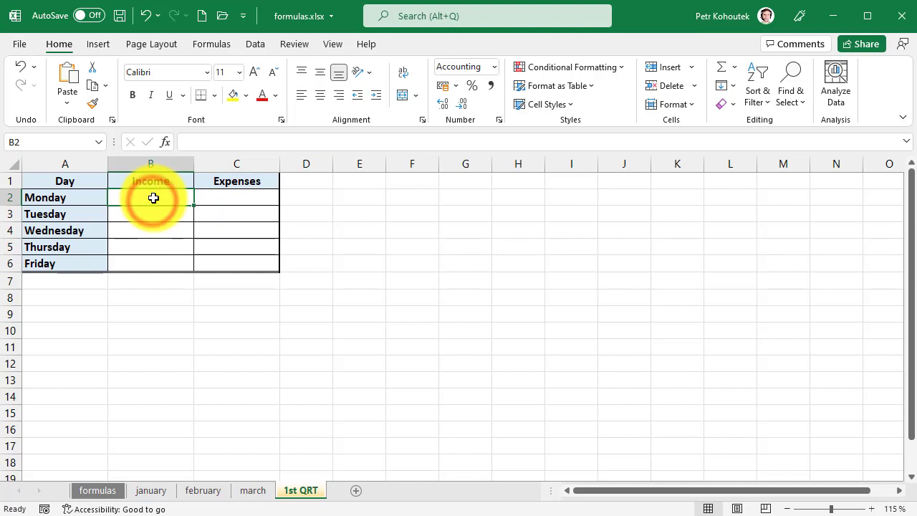
pyautogui.write('=sum(')
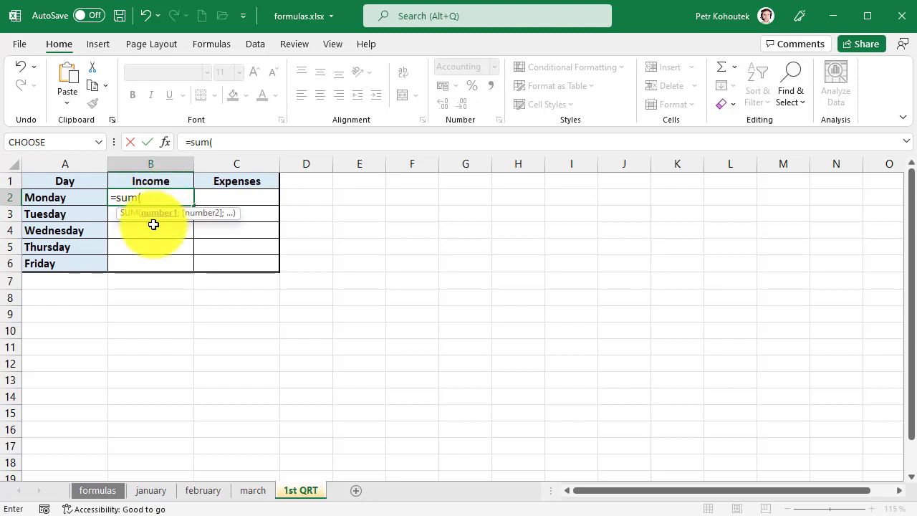
pyautogui.click(150, 490)
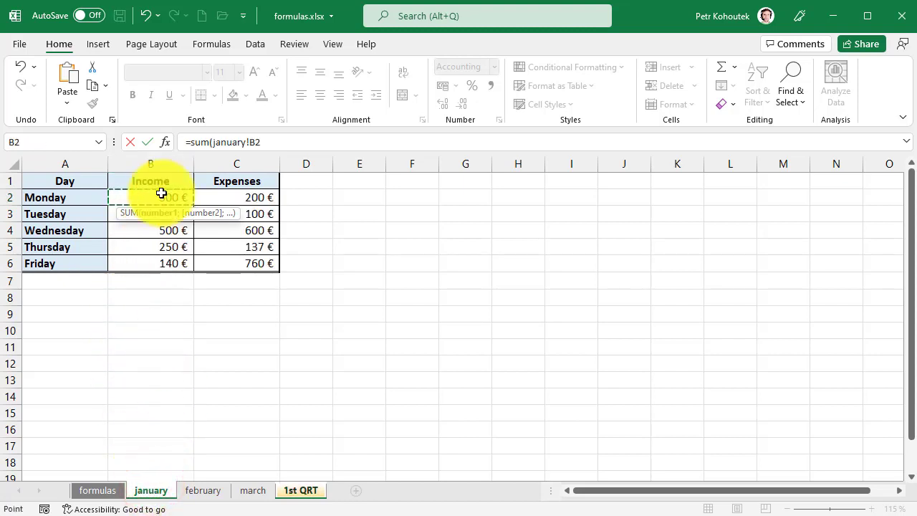
pyautogui.press('shift')
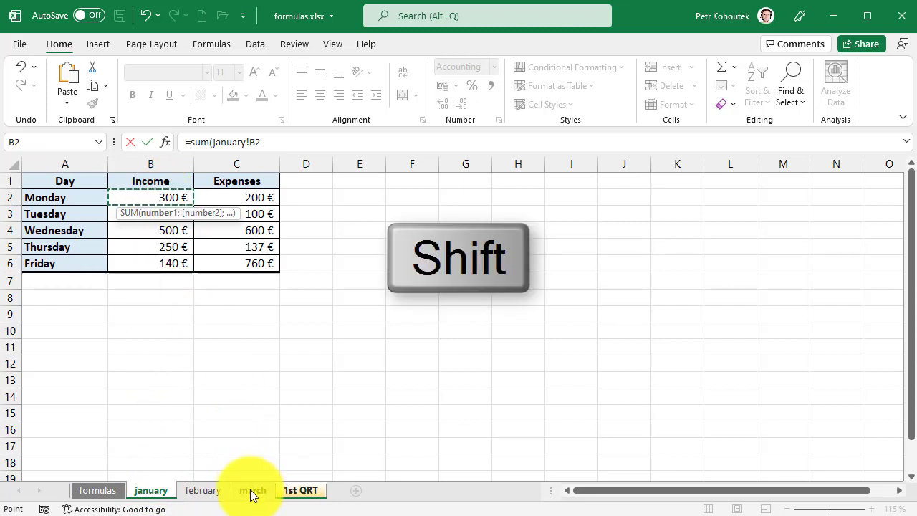
pyautogui.click(252, 490)
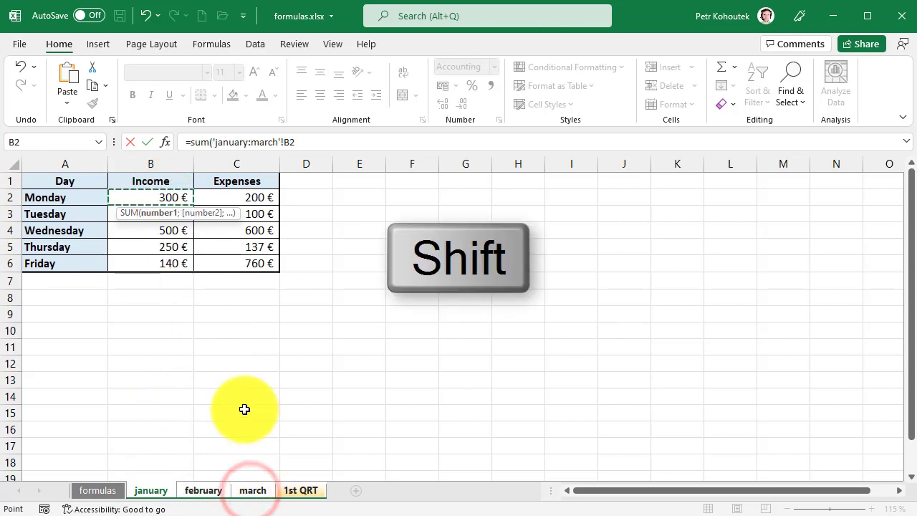
pyautogui.click(236, 164)
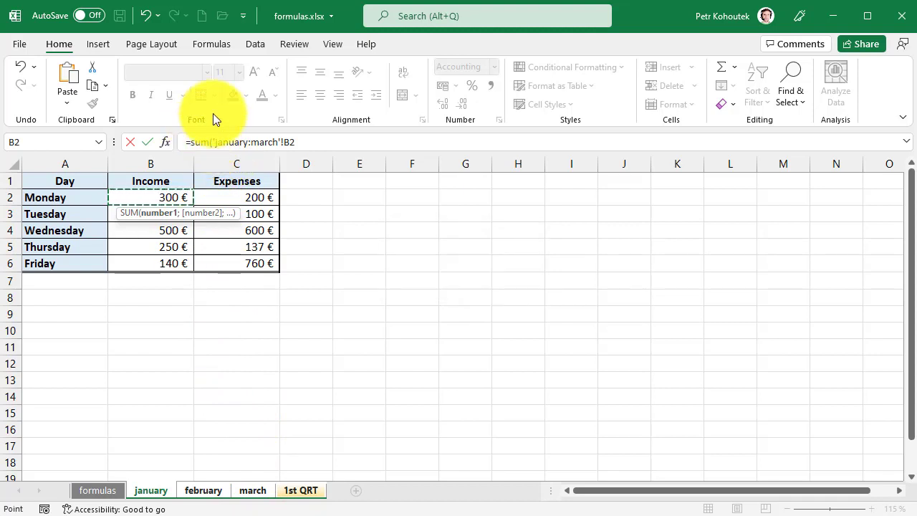
pyautogui.moveTo(199, 179)
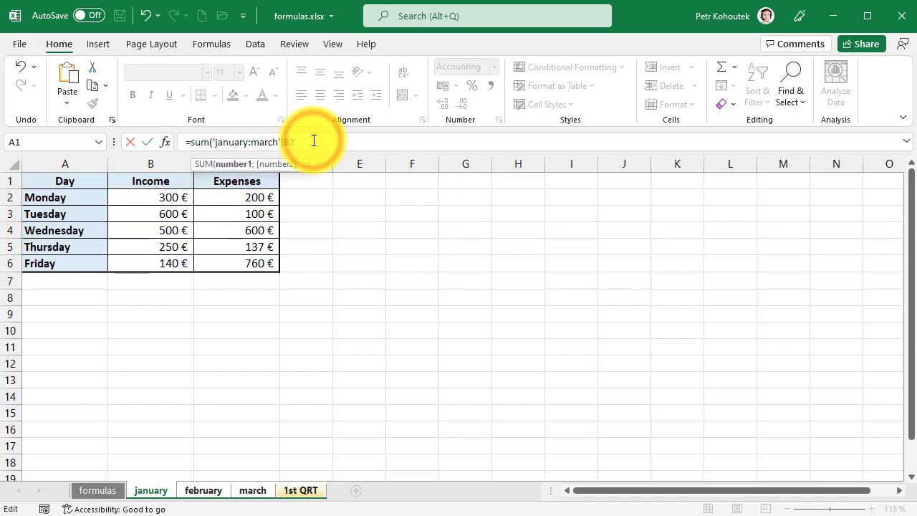
pyautogui.press('Return')
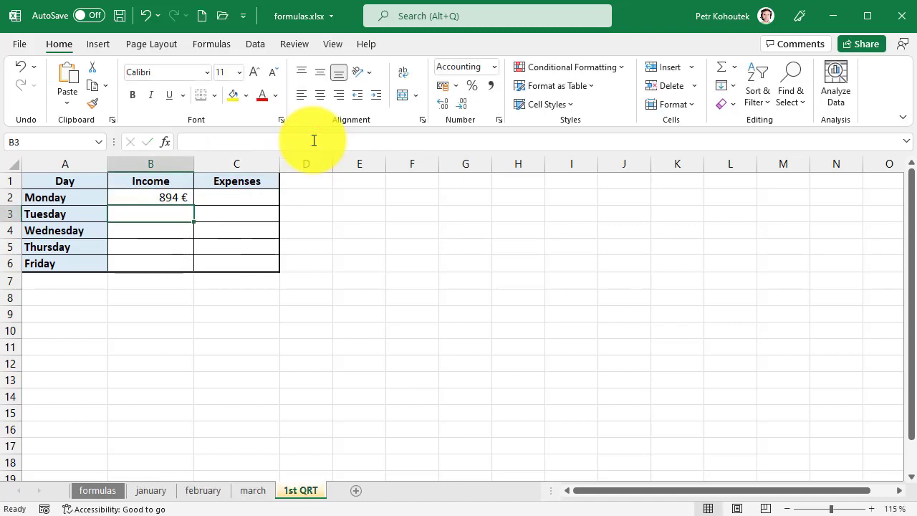
pyautogui.moveTo(245, 205)
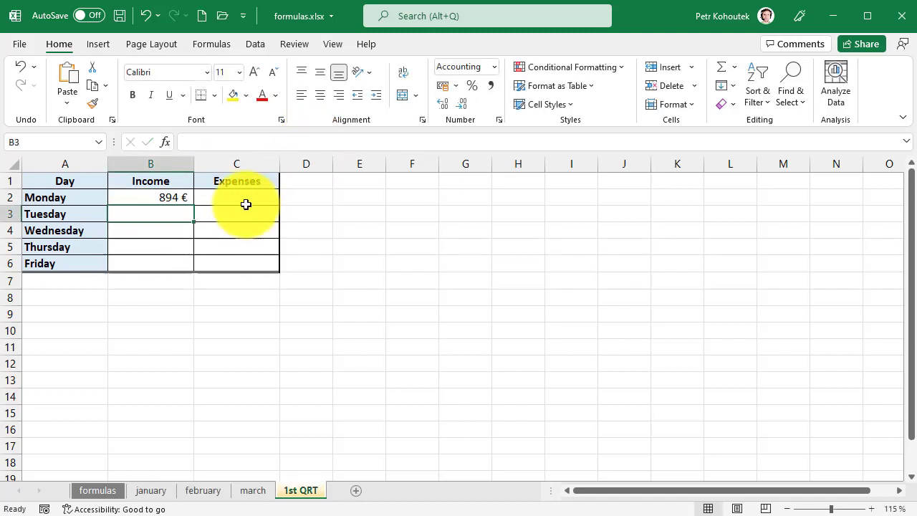
# Copy the B2 3D SUM formula through rows 2–6 of the Income and Expenses columns
pyautogui.click(150, 197)
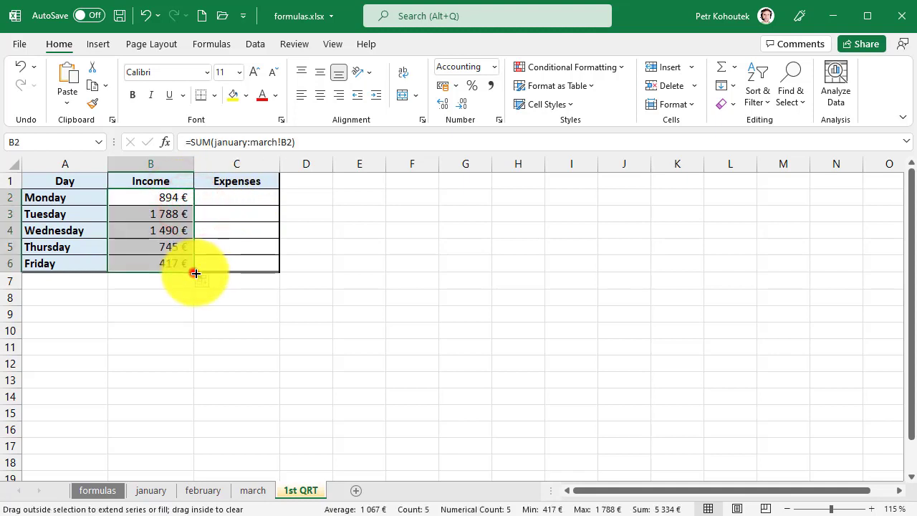
pyautogui.moveTo(196, 272); pyautogui.dragTo(267, 270)
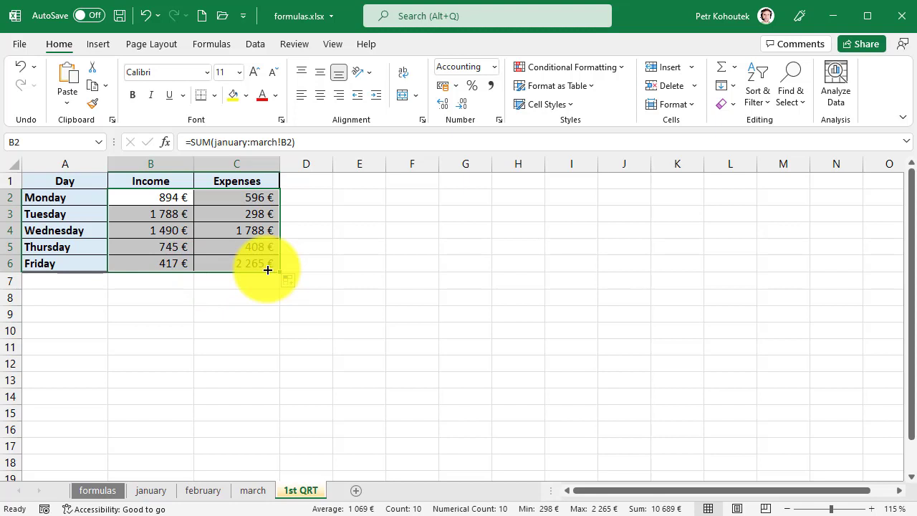